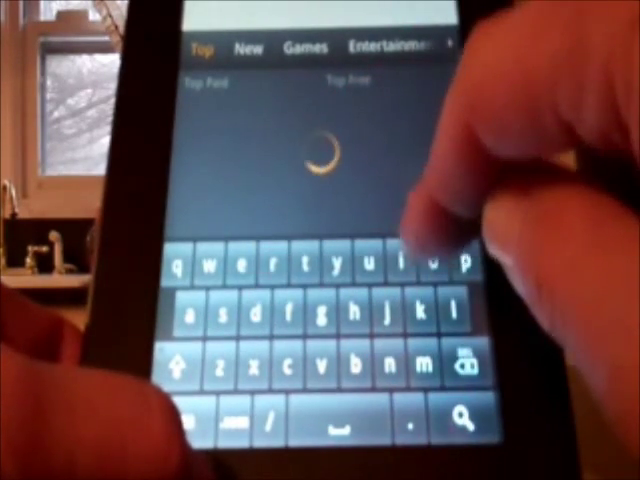
Step: Search the Appstore for 'root' to find rooting apps
{"action": "left_click", "coordinate": [308, 270]}
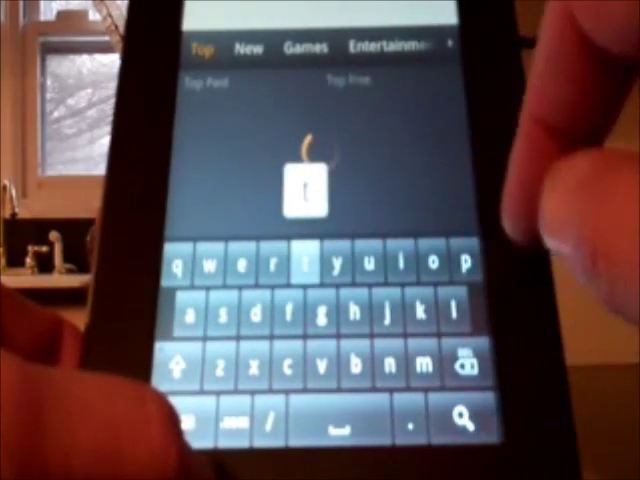